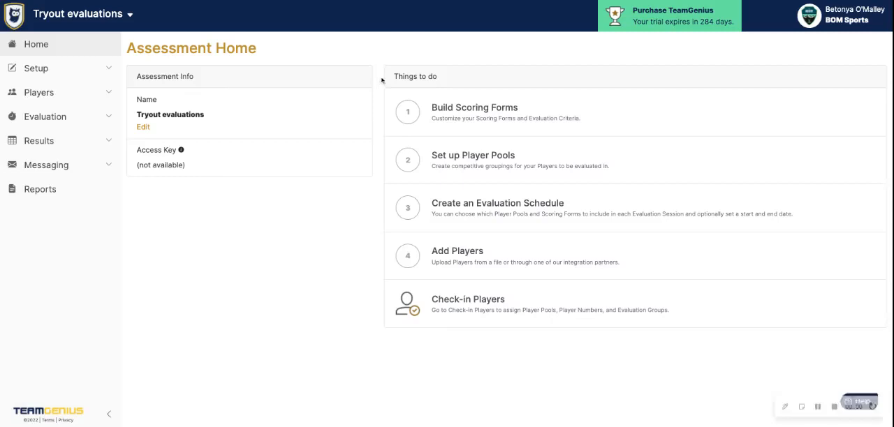
pyautogui.moveTo(477, 123)
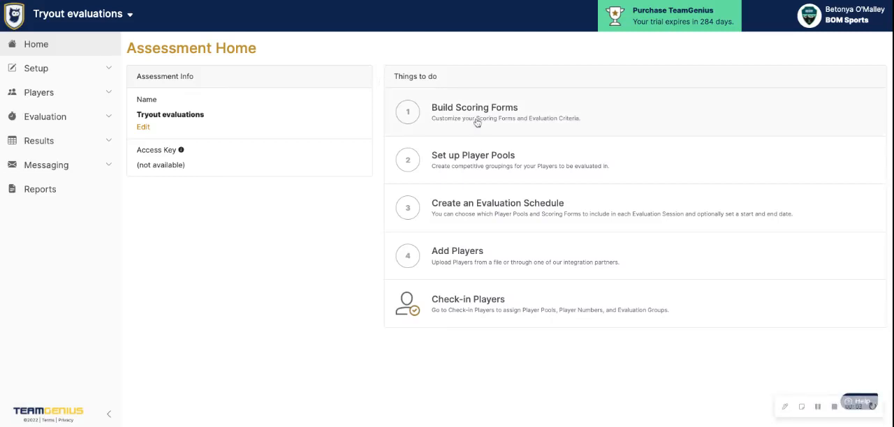
pyautogui.moveTo(381, 52)
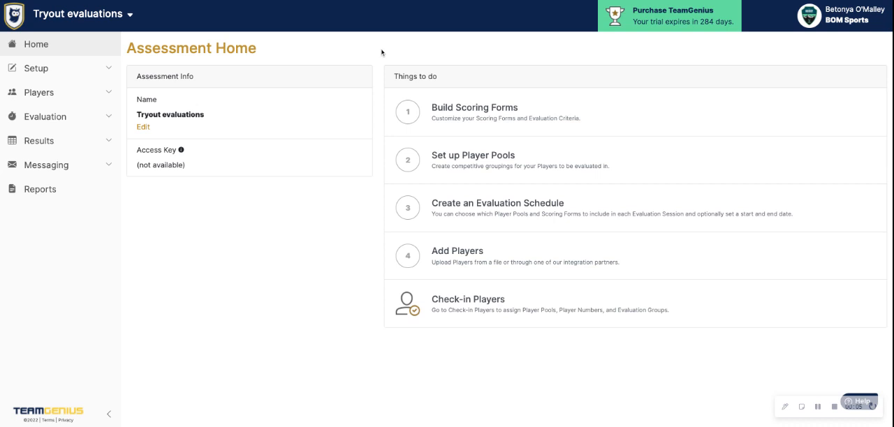
pyautogui.moveTo(78, 20)
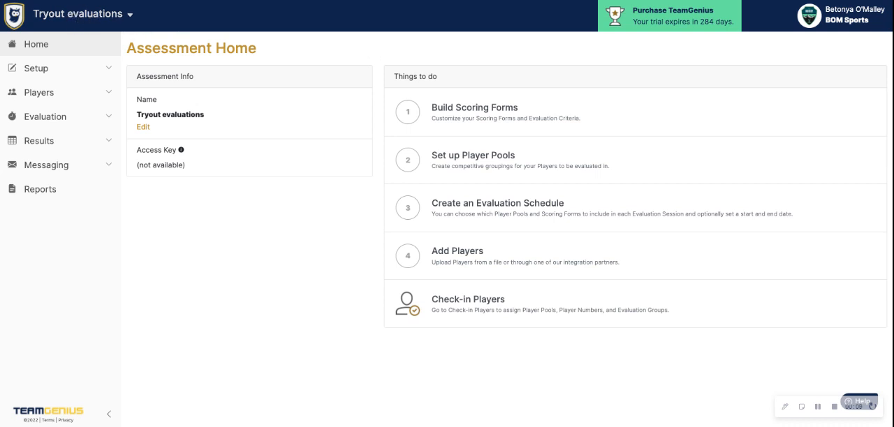
pyautogui.moveTo(453, 75)
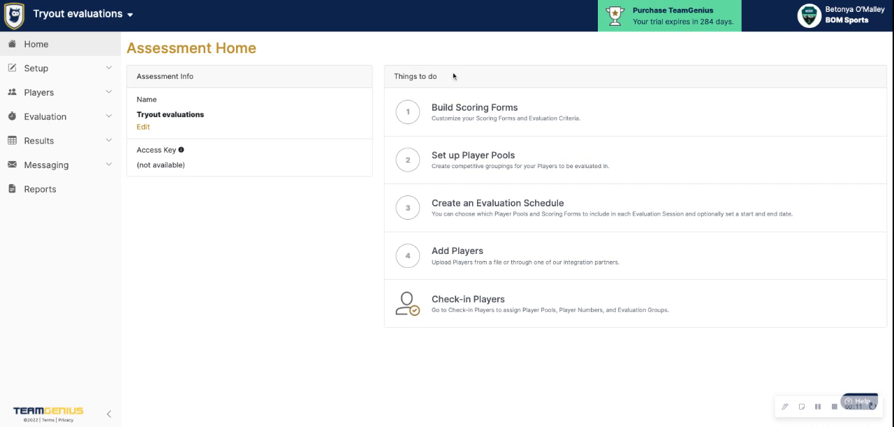
pyautogui.moveTo(417, 85)
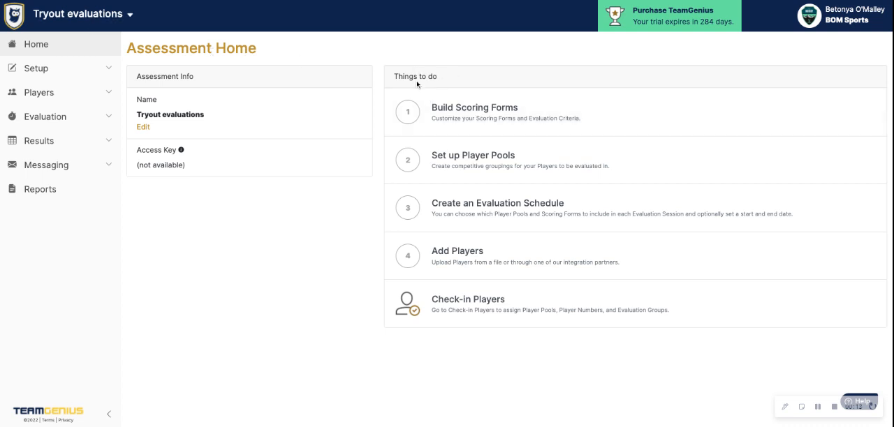
# Open the Scoring Forms page from the Setup section of the sidebar
pyautogui.click(36, 67)
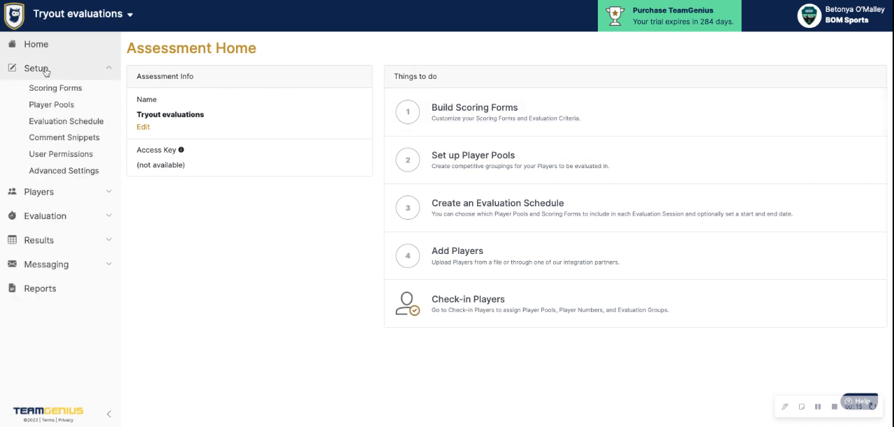
pyautogui.click(55, 88)
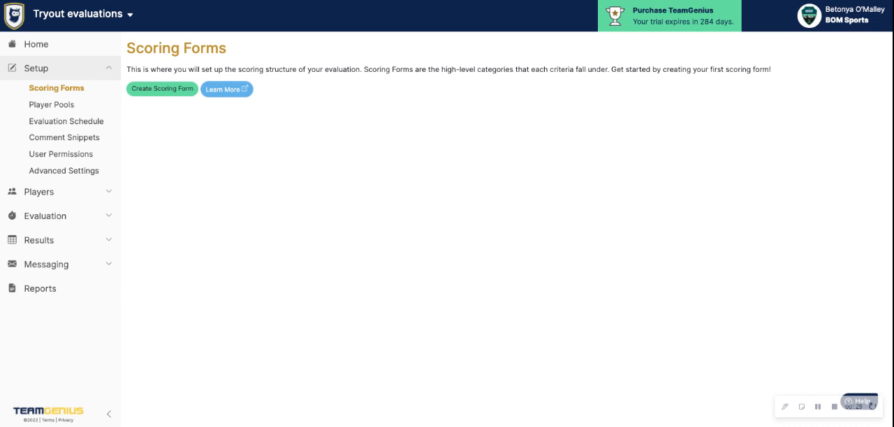
# Create a scoring form named 'Evaluations' and set its type to Quantitative
pyautogui.click(162, 88)
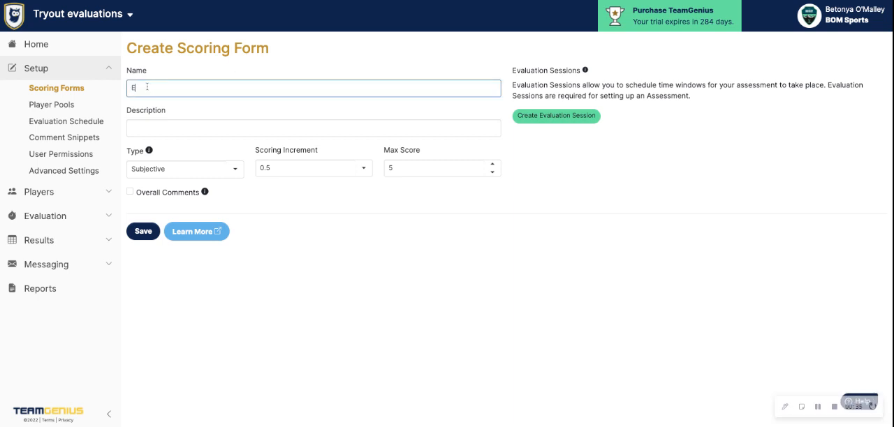
pyautogui.write('Evaluations')
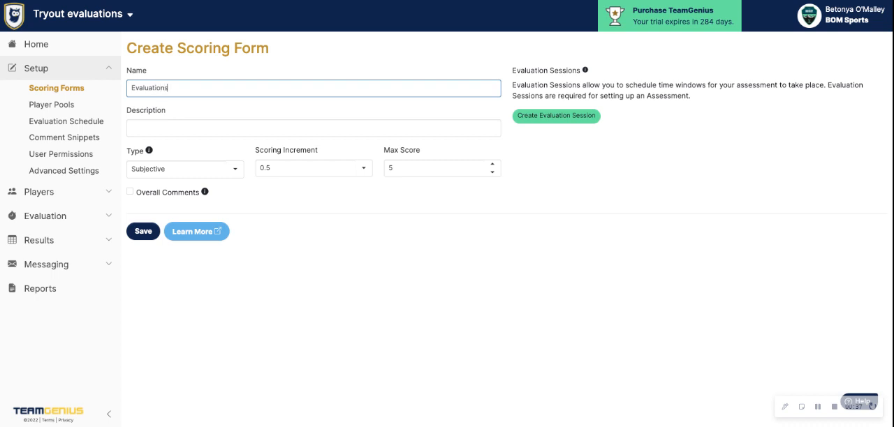
pyautogui.moveTo(226, 168)
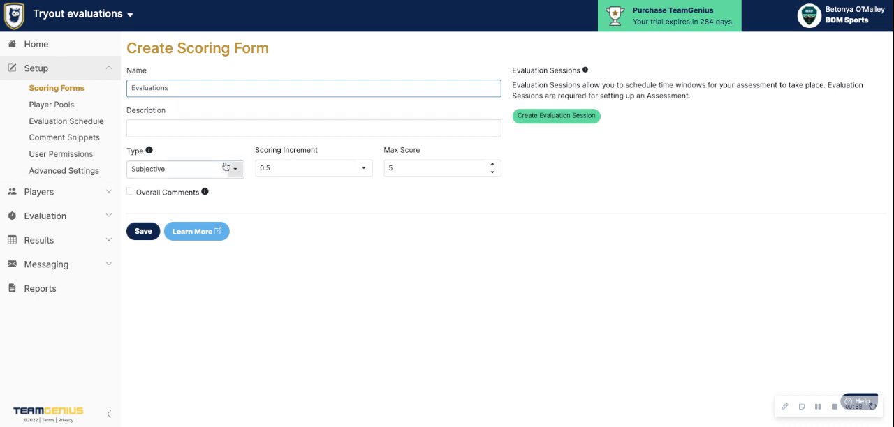
pyautogui.click(184, 169)
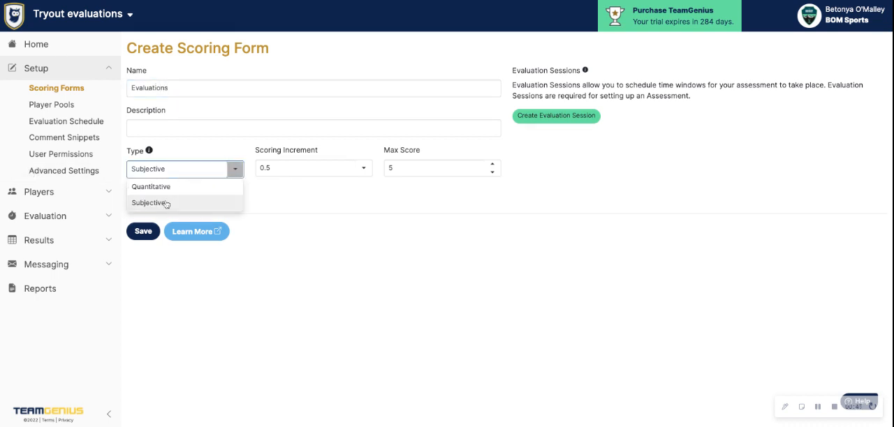
pyautogui.moveTo(181, 211)
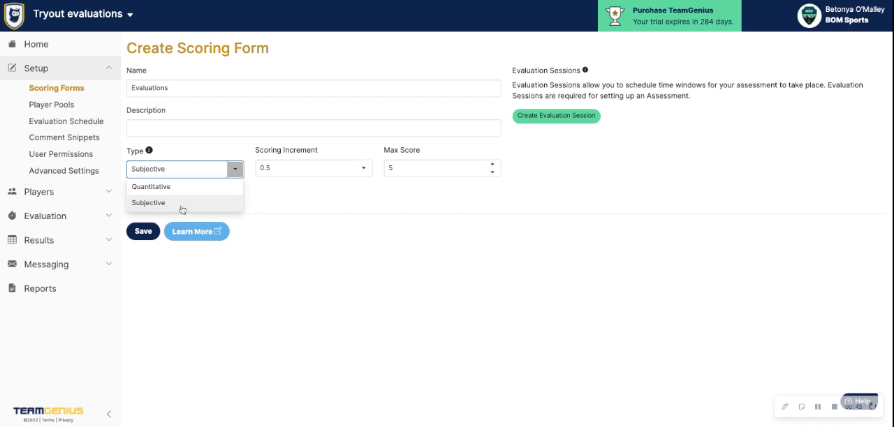
pyautogui.moveTo(424, 167)
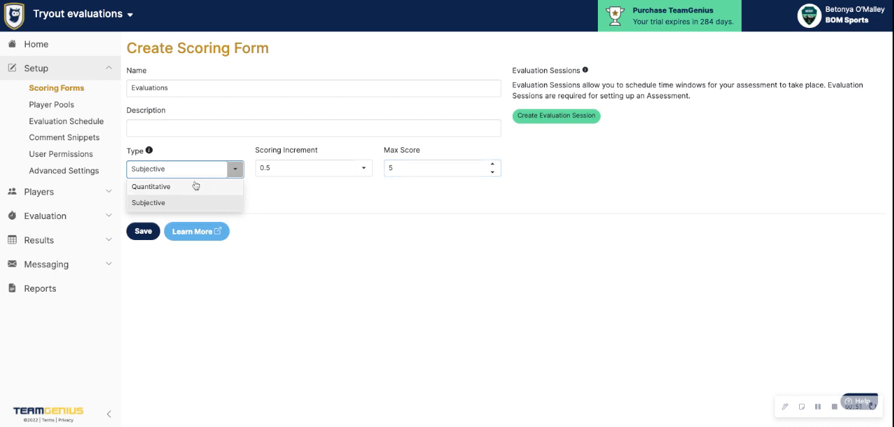
pyautogui.click(151, 186)
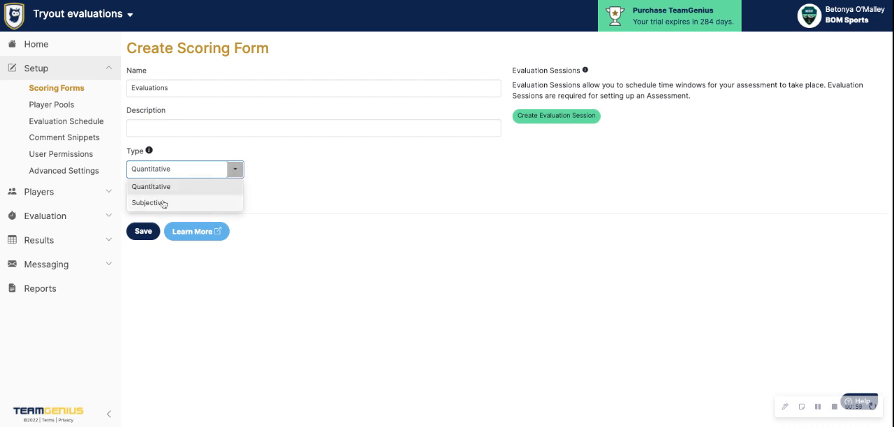
# Save the Evaluations form as Subjective with Overall Comments enabled
pyautogui.click(149, 203)
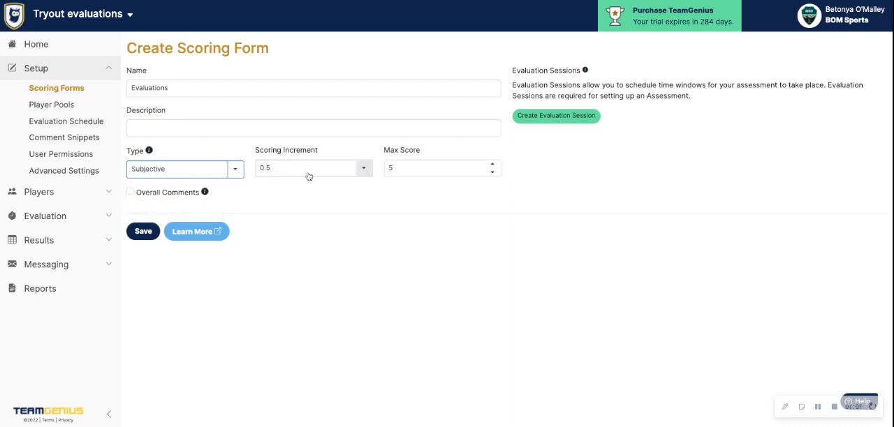
pyautogui.moveTo(355, 175)
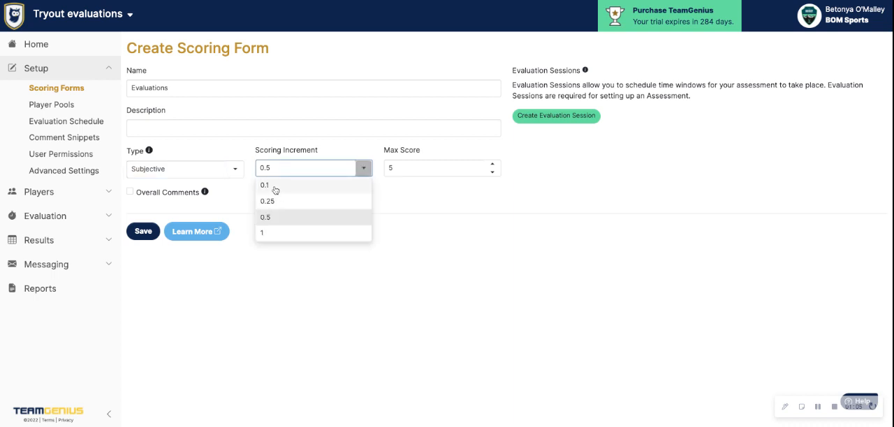
pyautogui.moveTo(278, 239)
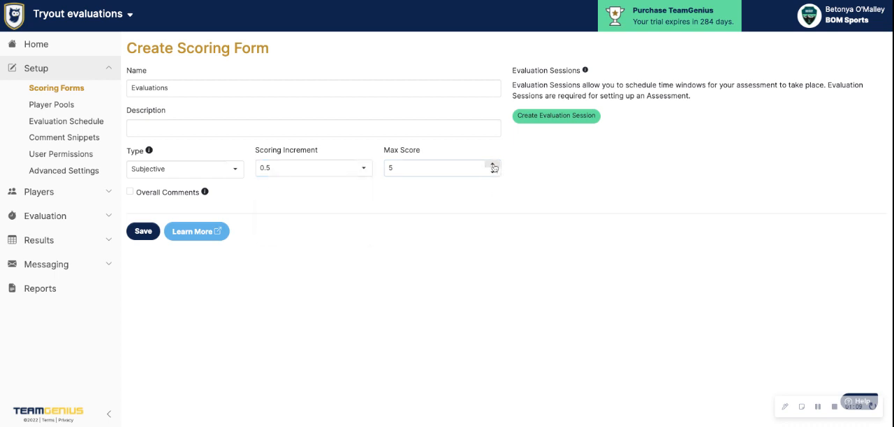
pyautogui.write('9')
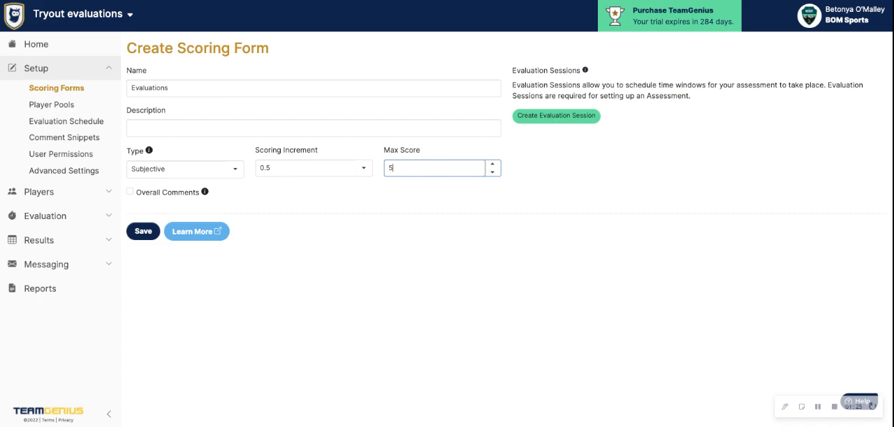
pyautogui.click(129, 191)
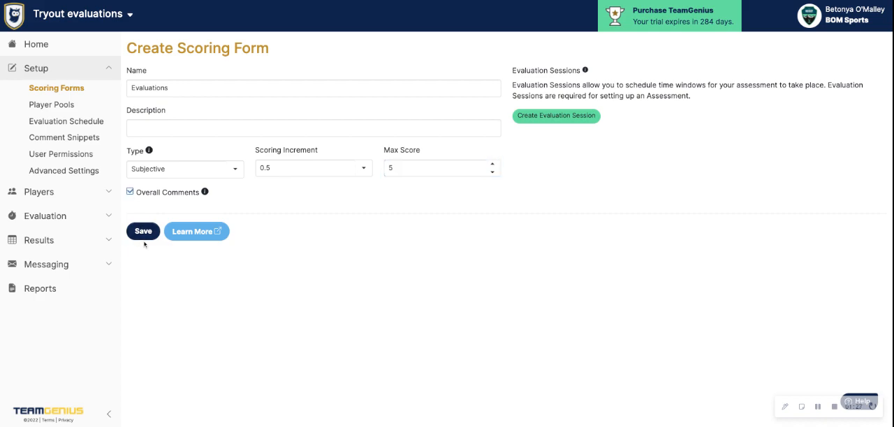
pyautogui.click(143, 231)
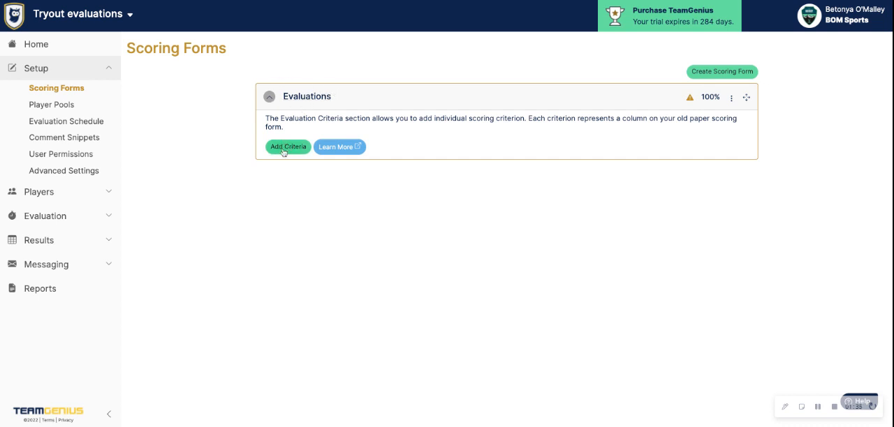
# Add an evaluation criterion using the Attitude evaluation standard
pyautogui.click(287, 147)
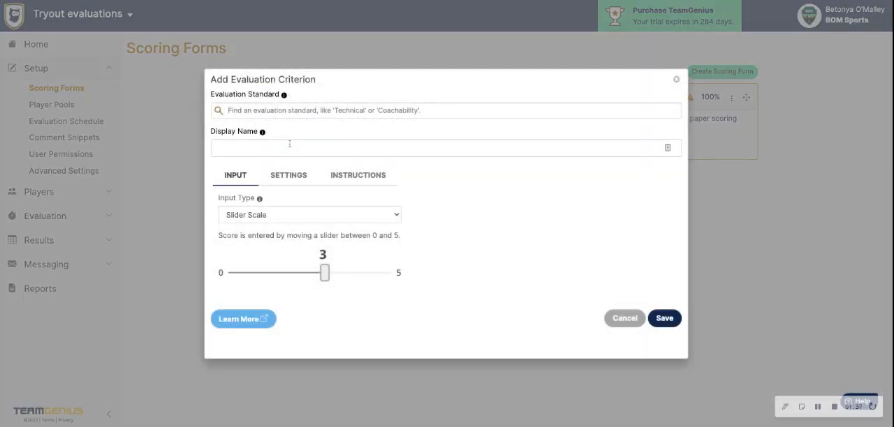
pyautogui.click(446, 110)
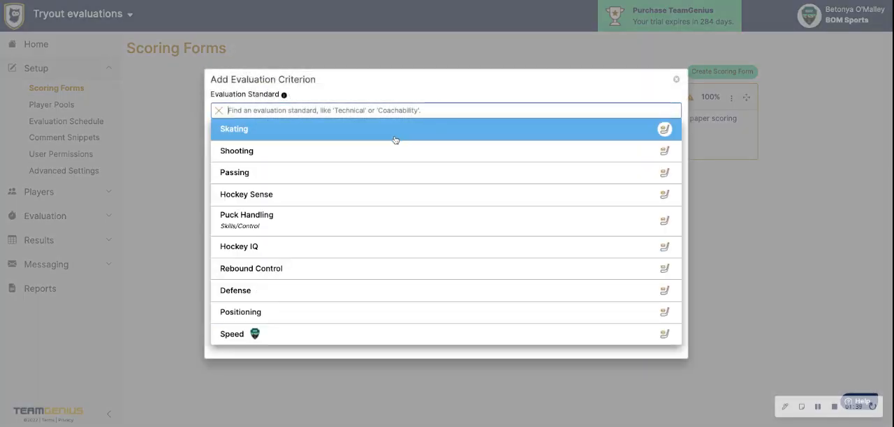
pyautogui.moveTo(391, 246)
pyautogui.write('Attitude')
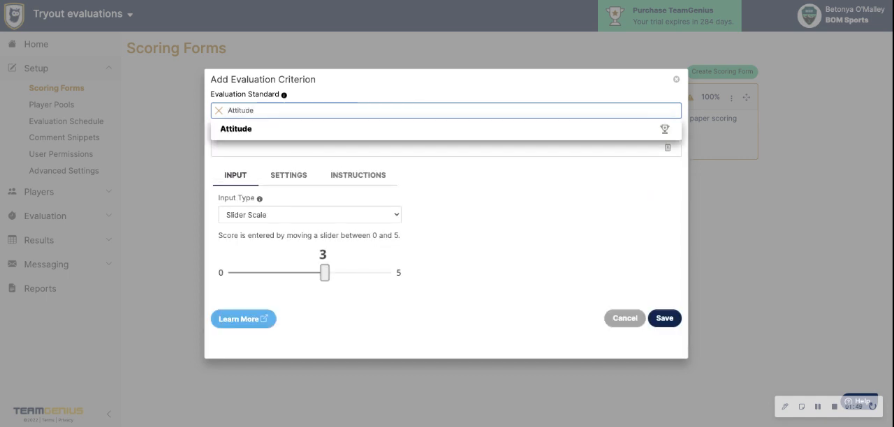
pyautogui.click(235, 128)
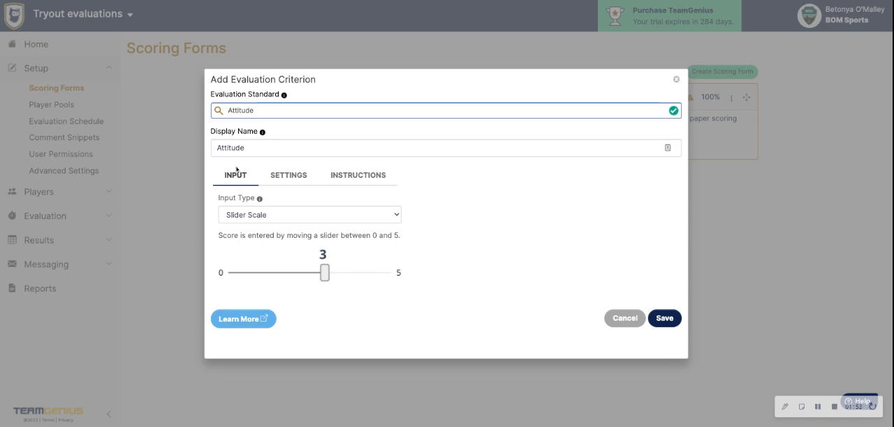
pyautogui.moveTo(271, 219)
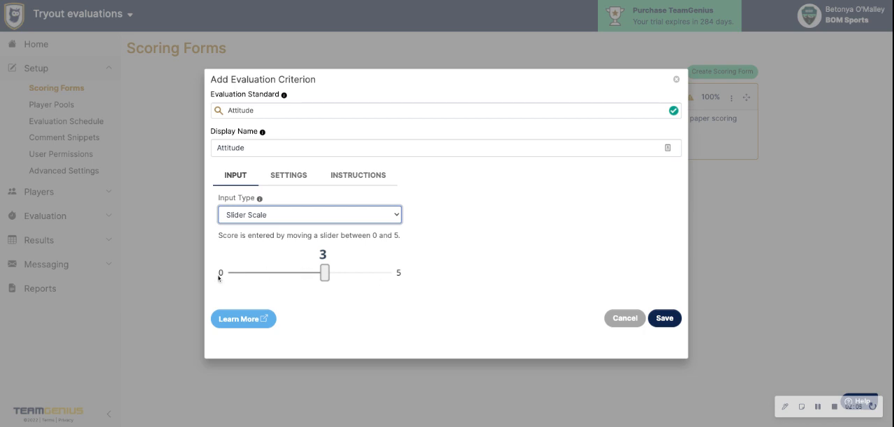
pyautogui.moveTo(283, 220)
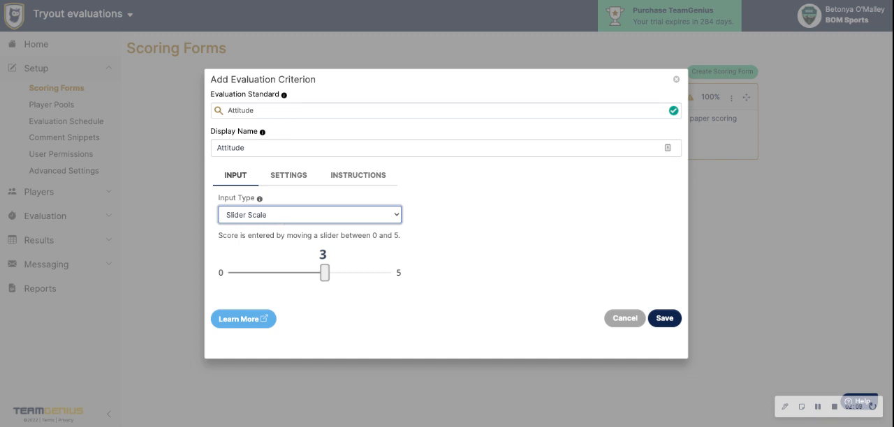
# Set the Attitude criterion's input type to Drop Down List, discarding blank choices and Button Group
pyautogui.click(308, 215)
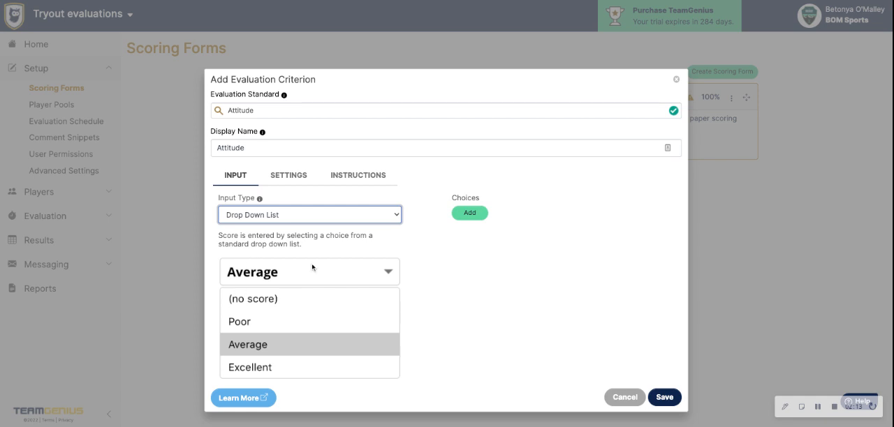
pyautogui.click(468, 213)
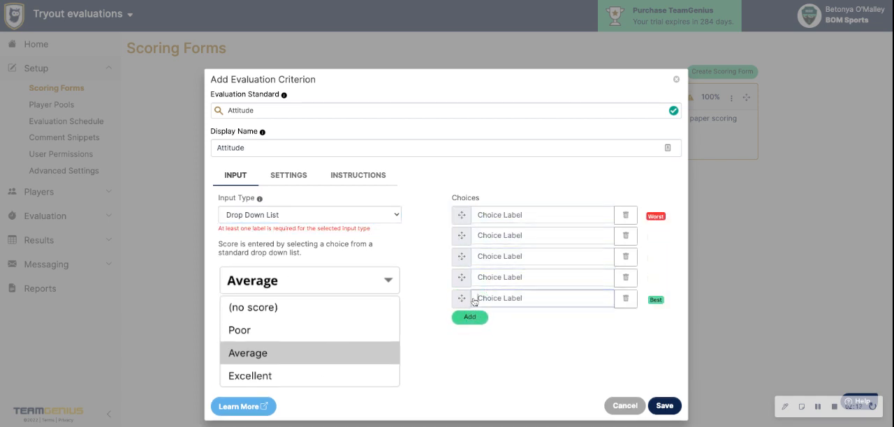
pyautogui.click(542, 298)
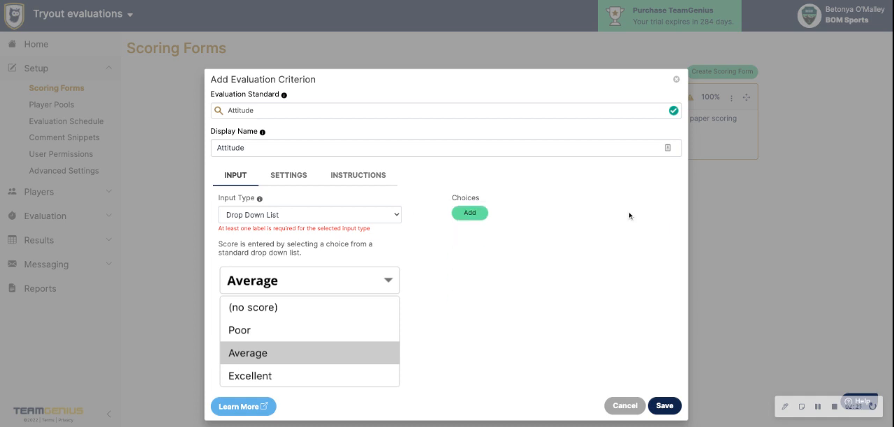
pyautogui.click(310, 214)
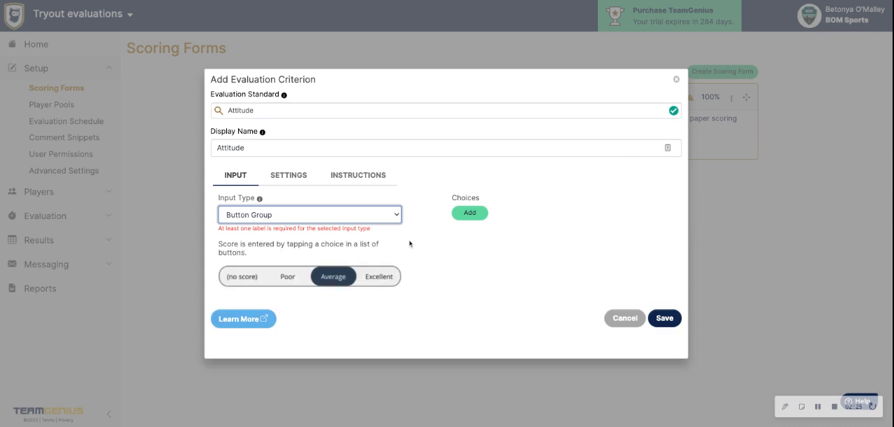
pyautogui.moveTo(379, 275)
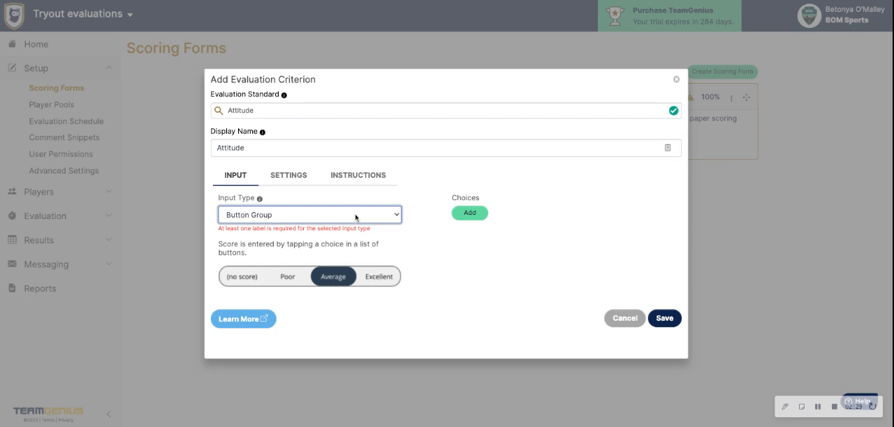
pyautogui.click(309, 214)
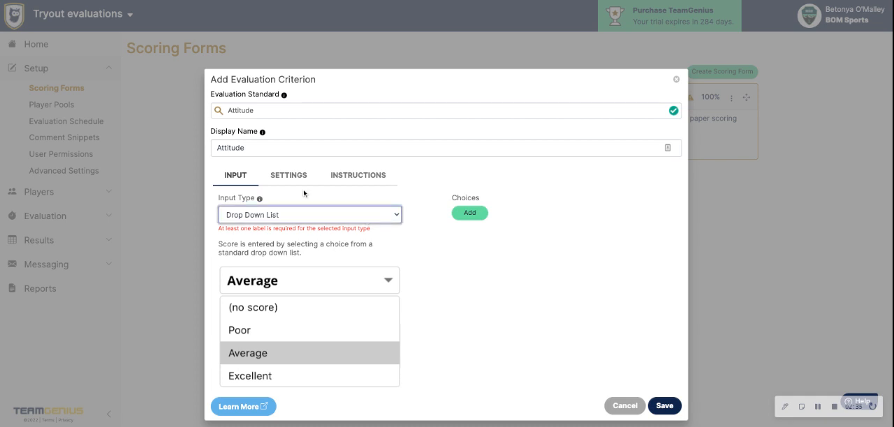
# Check the Settings and Instructions tabs, then save the Attitude criterion with empty instructions
pyautogui.click(287, 175)
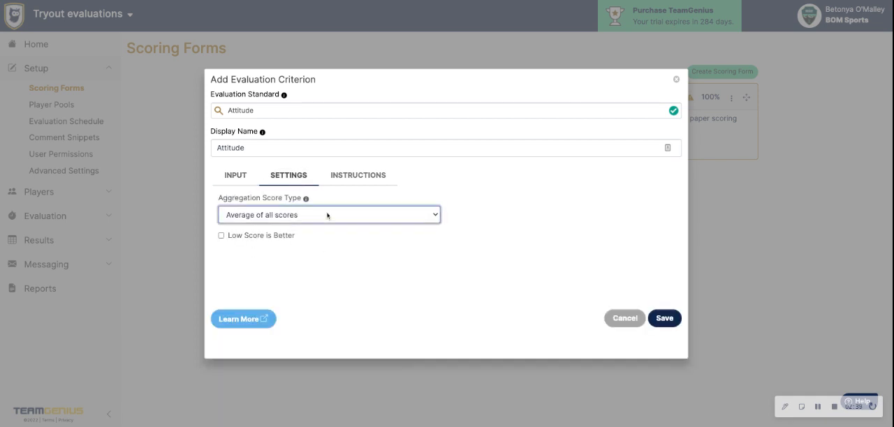
pyautogui.click(357, 176)
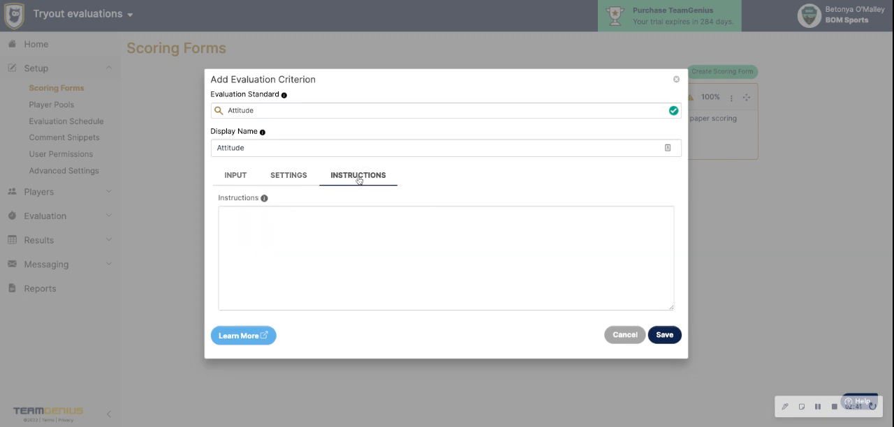
pyautogui.click(446, 259)
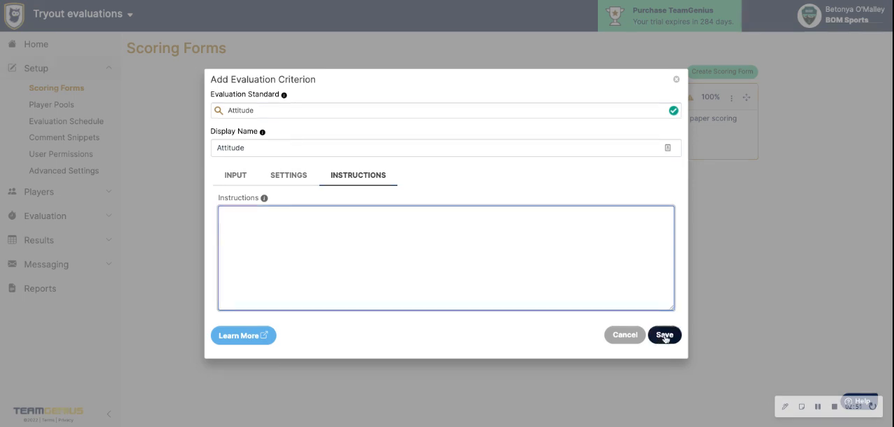
pyautogui.click(665, 336)
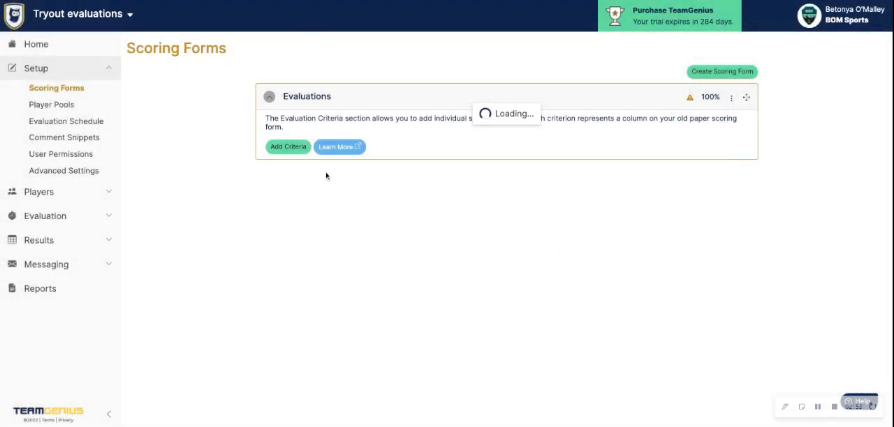
pyautogui.click(287, 146)
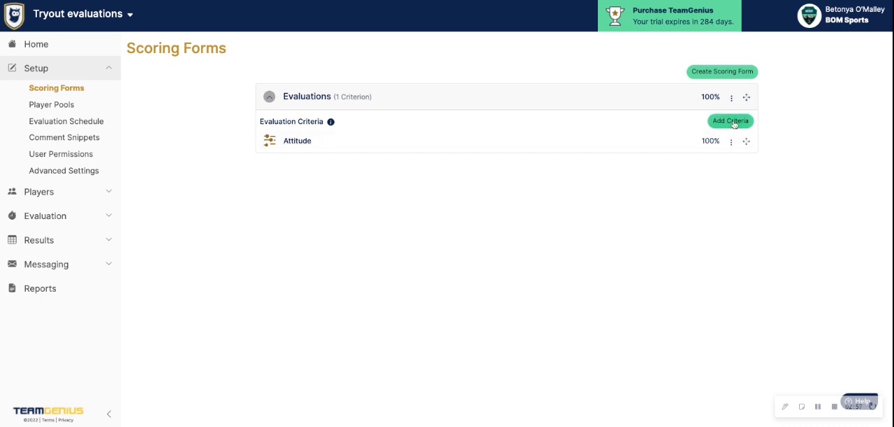
pyautogui.moveTo(805, 103)
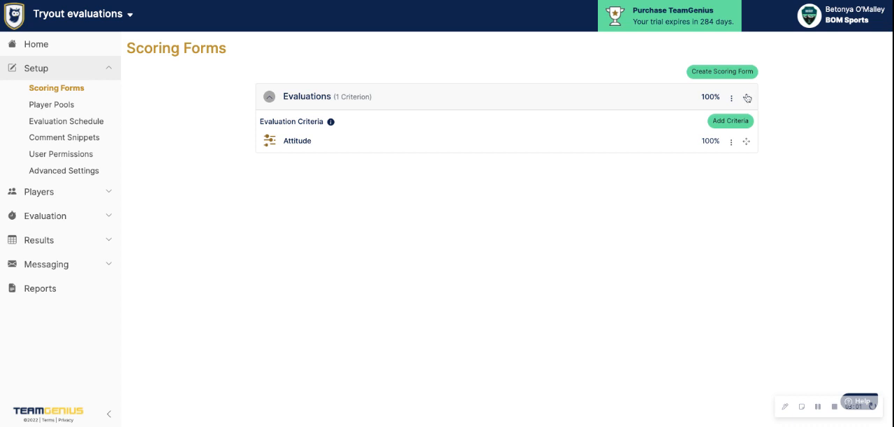
pyautogui.click(732, 97)
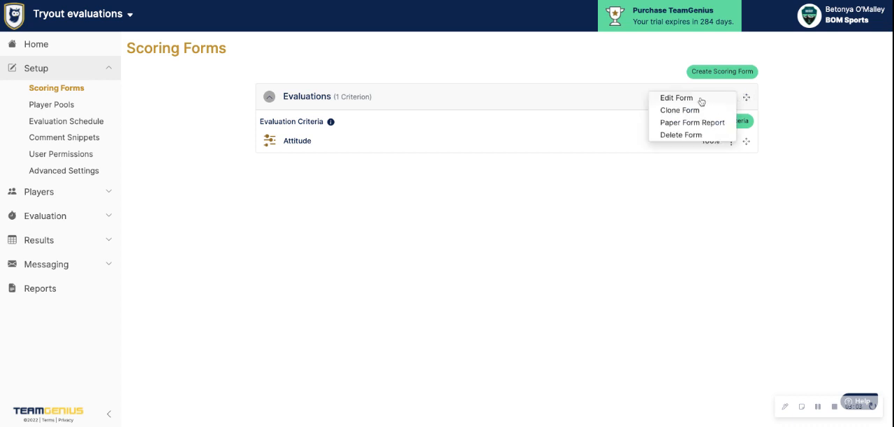
pyautogui.moveTo(699, 127)
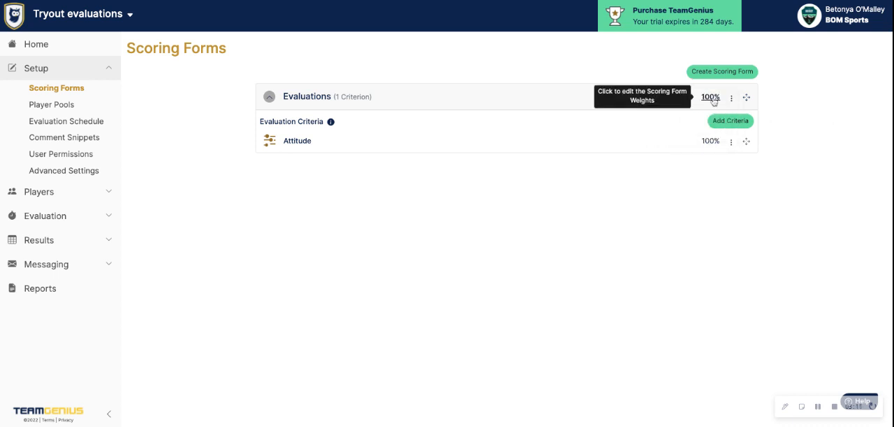
pyautogui.moveTo(706, 152)
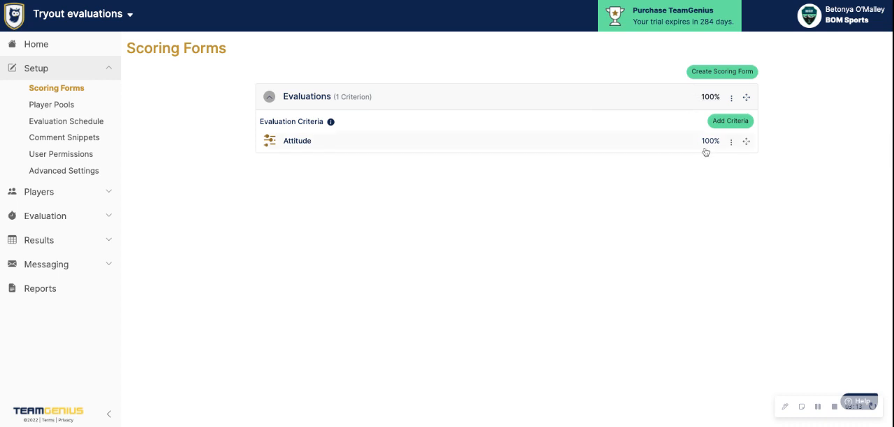
pyautogui.moveTo(711, 142)
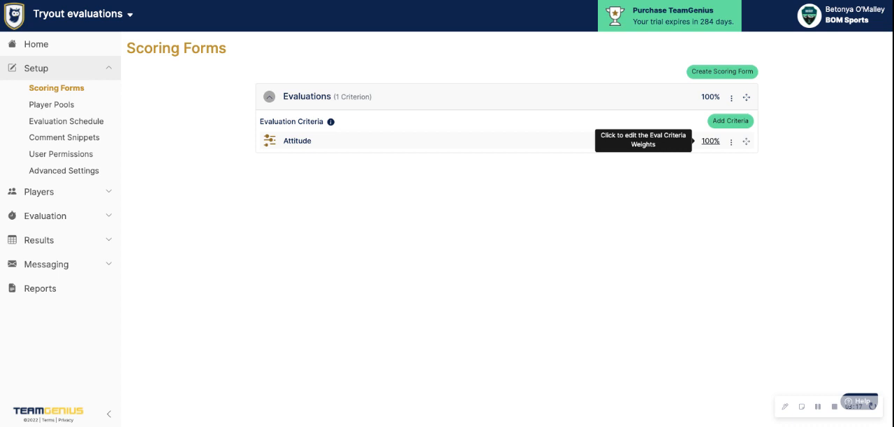
pyautogui.moveTo(818, 133)
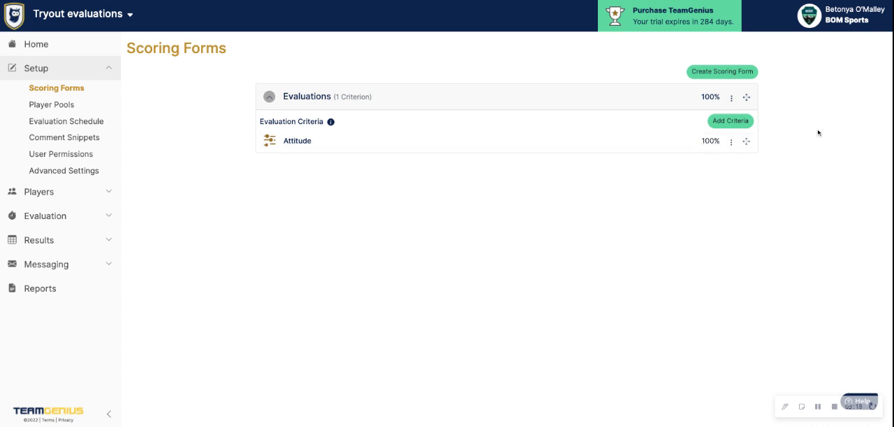
pyautogui.moveTo(817, 338)
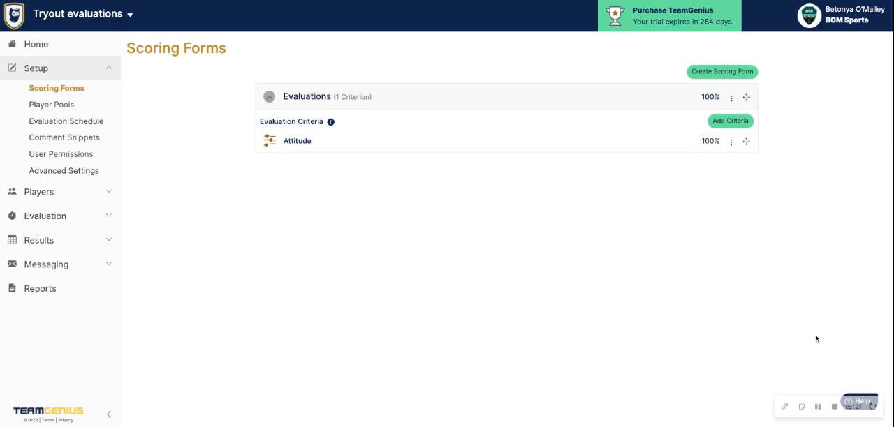
pyautogui.moveTo(841, 356)
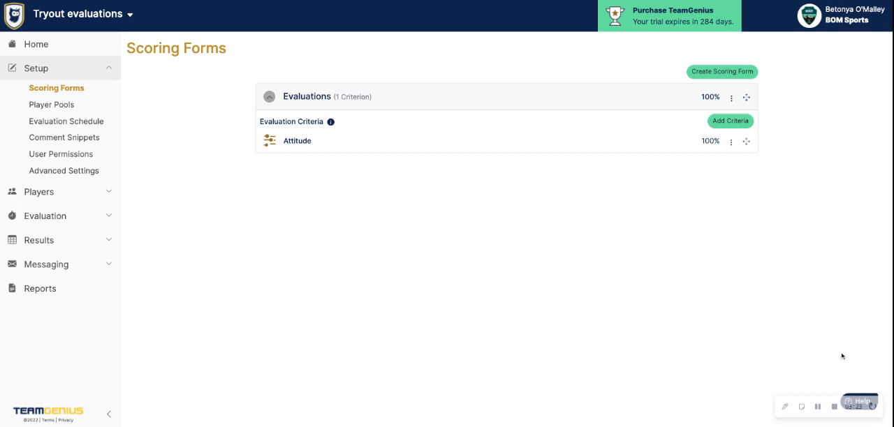